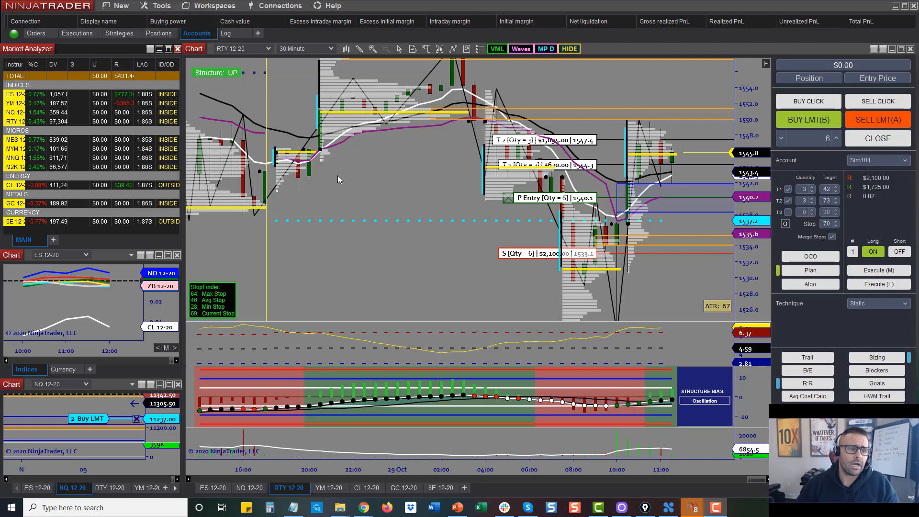
mouse_move(629, 64)
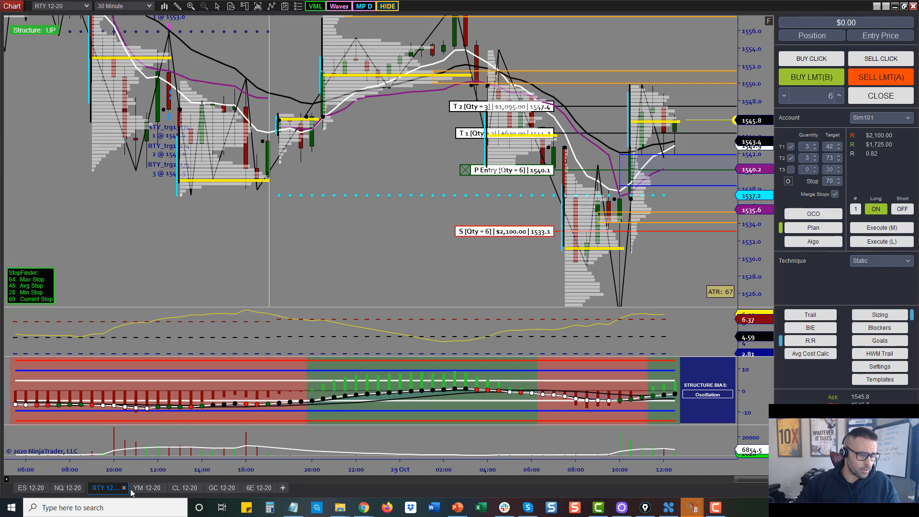
Show the YM 12-20 30-minute chart with its open 2-contract position, targets and stop.
left_click(147, 487)
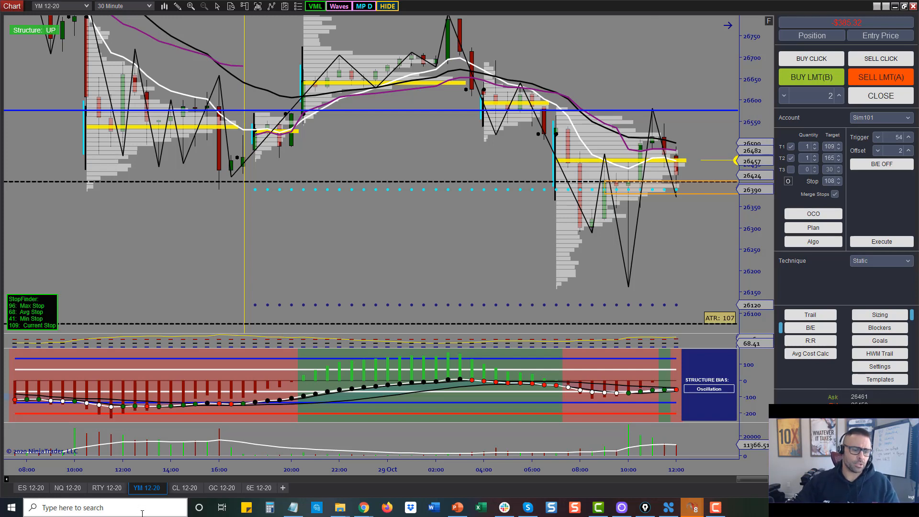
Show the ES 12-20 30-minute chart with its closed target fills and $777.34 result.
left_click(31, 488)
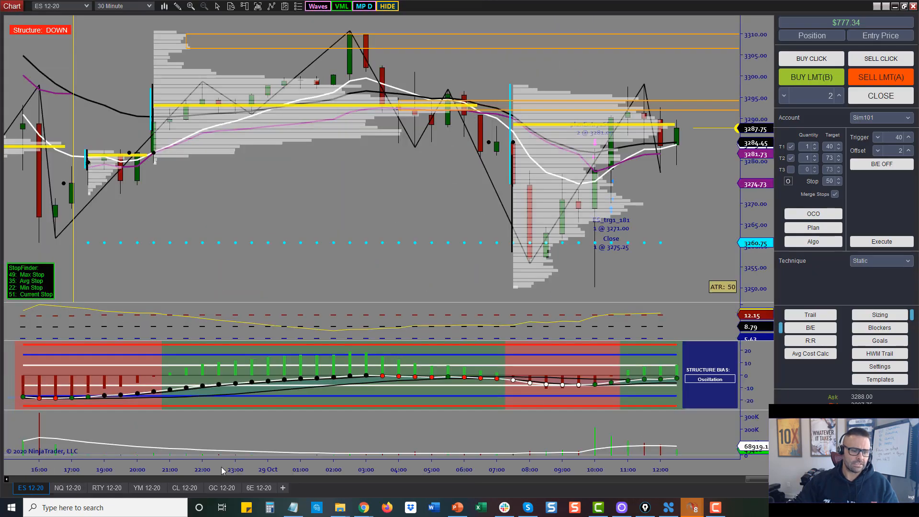
Show the CL 12-20 chart, shifted so the stop execution and $39.42 result are visible.
left_click(185, 487)
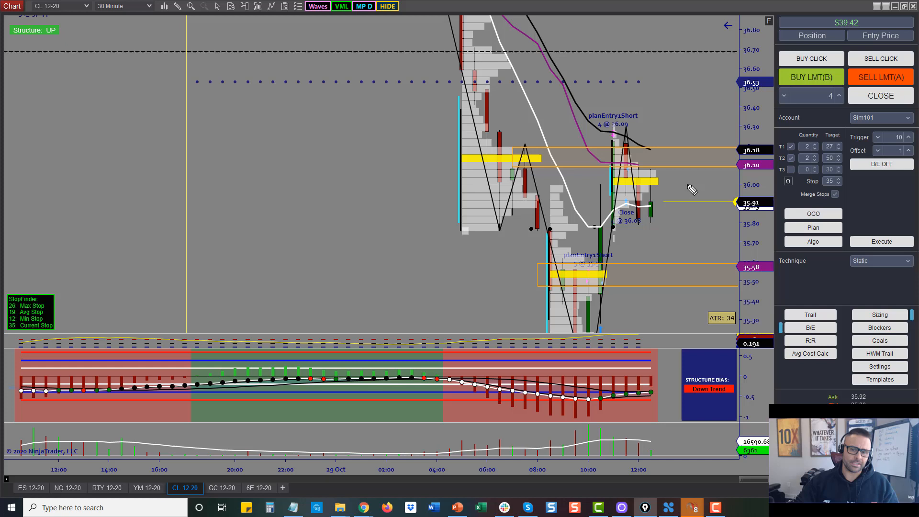
mouse_move(528, 164)
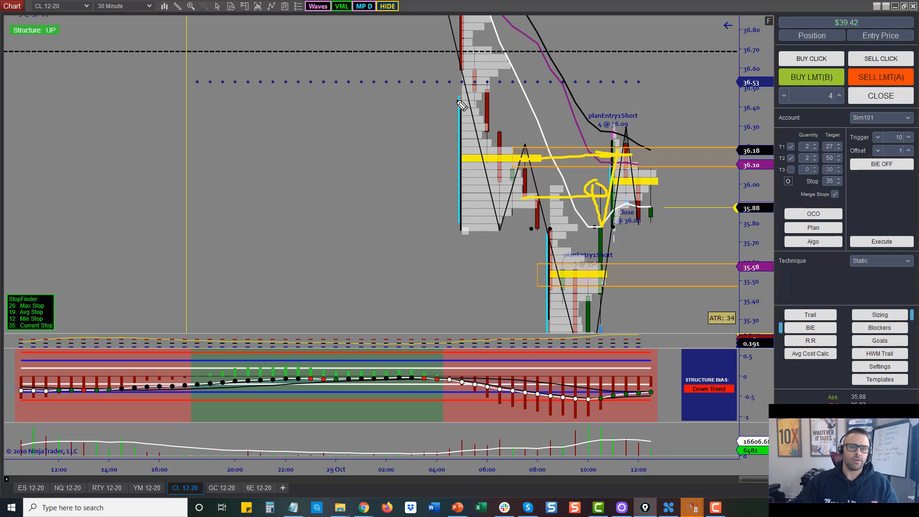
left_click_drag(463, 105, 675, 105)
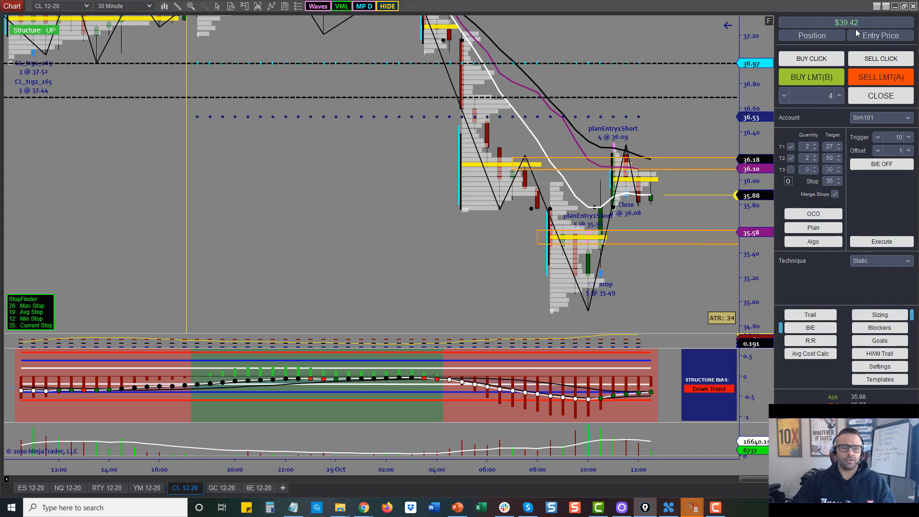
mouse_move(250, 368)
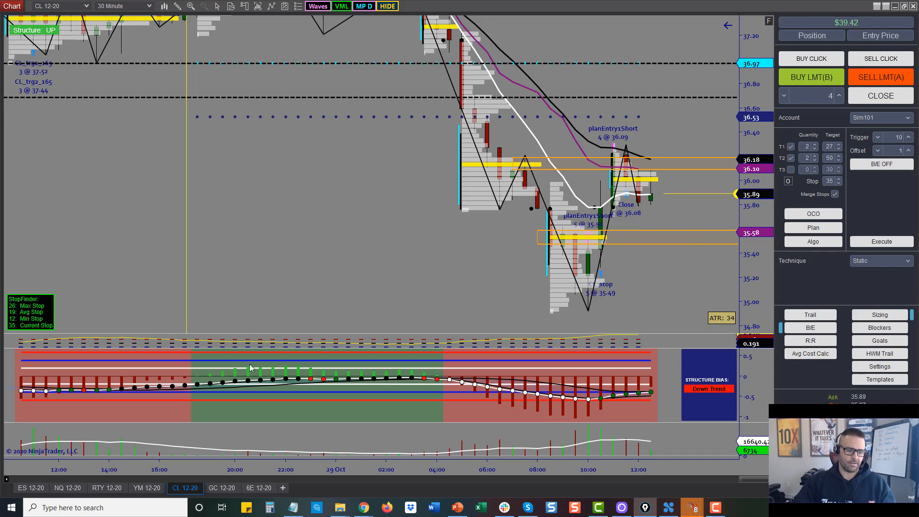
On the YM 12-20 chart, set Data Series Plot executions to 'Text and marker'.
left_click(144, 488)
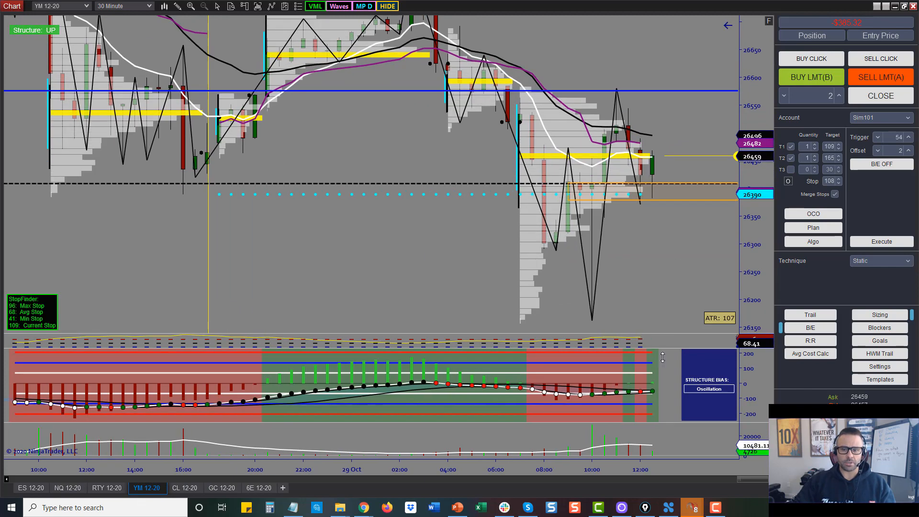
right_click(645, 358)
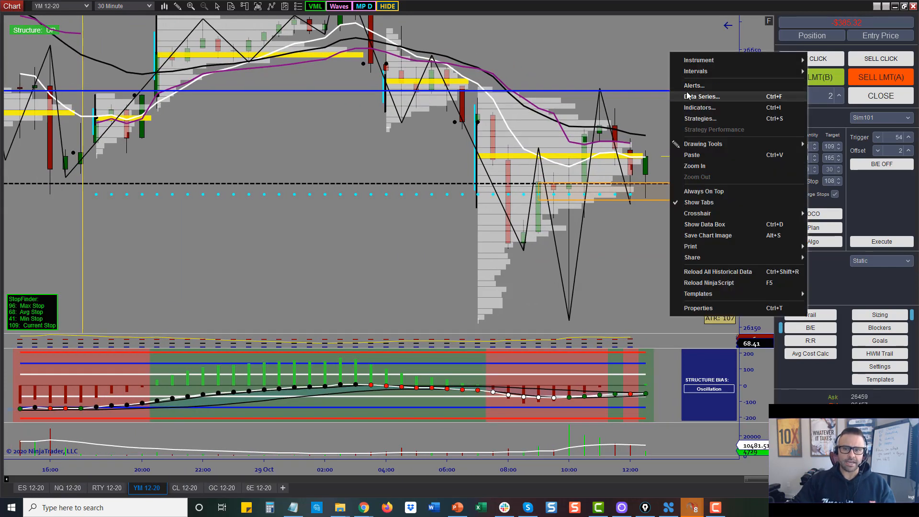
left_click(689, 97)
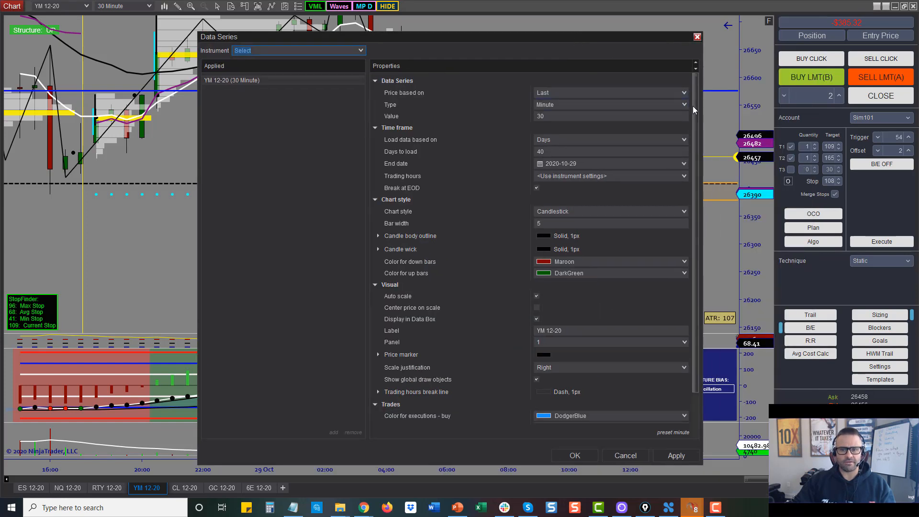
left_click(610, 416)
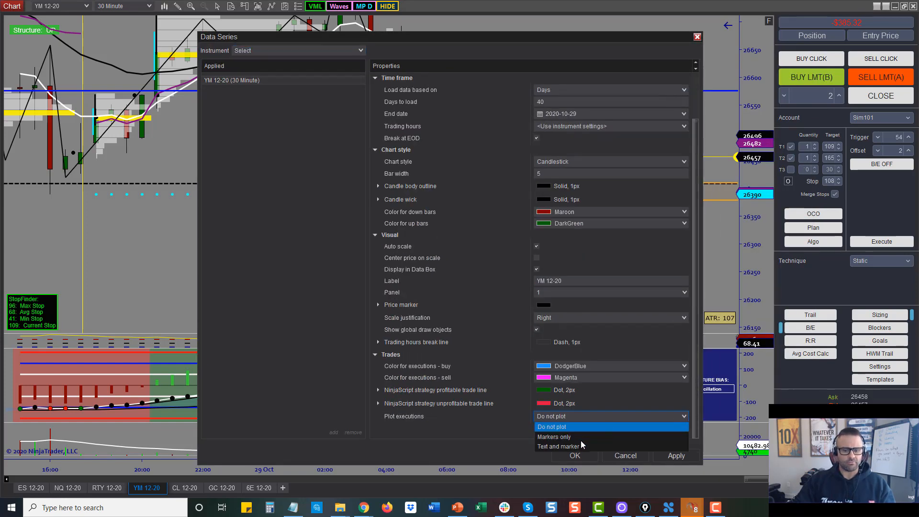
left_click(574, 455)
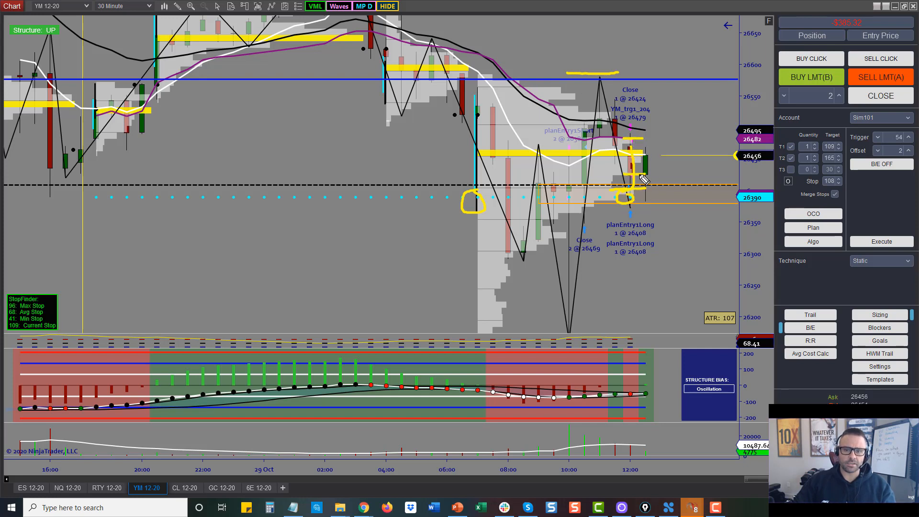
mouse_move(645, 178)
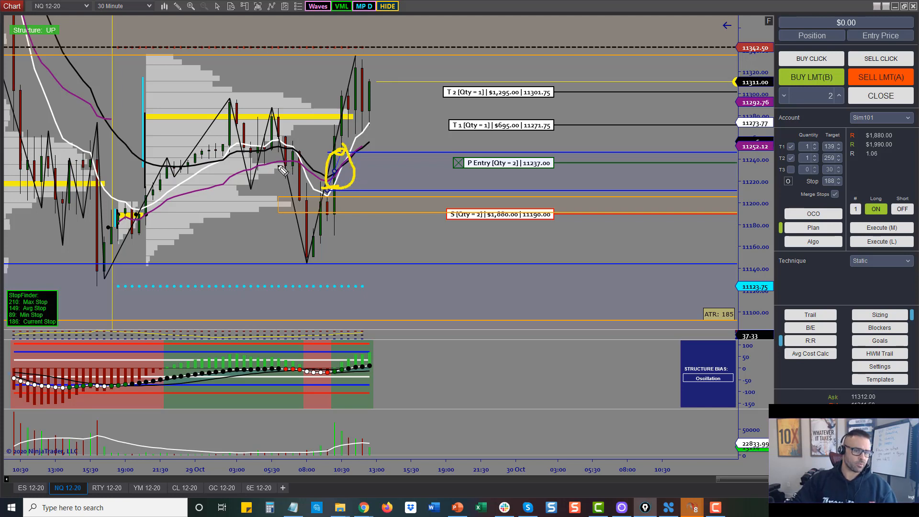
Scroll the NQ chart back to earlier sessions, then show the RTY 12-20 6-contract plan.
left_click_drag(294, 167, 431, 170)
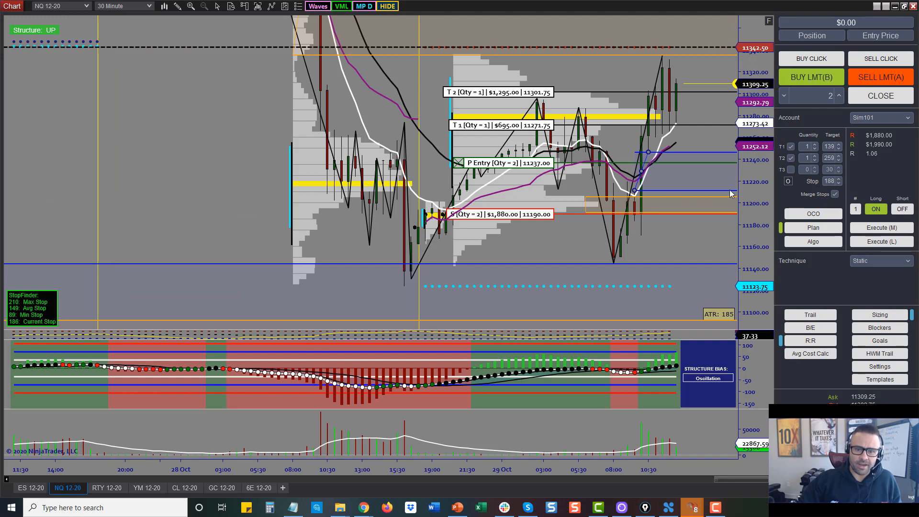
left_click(106, 488)
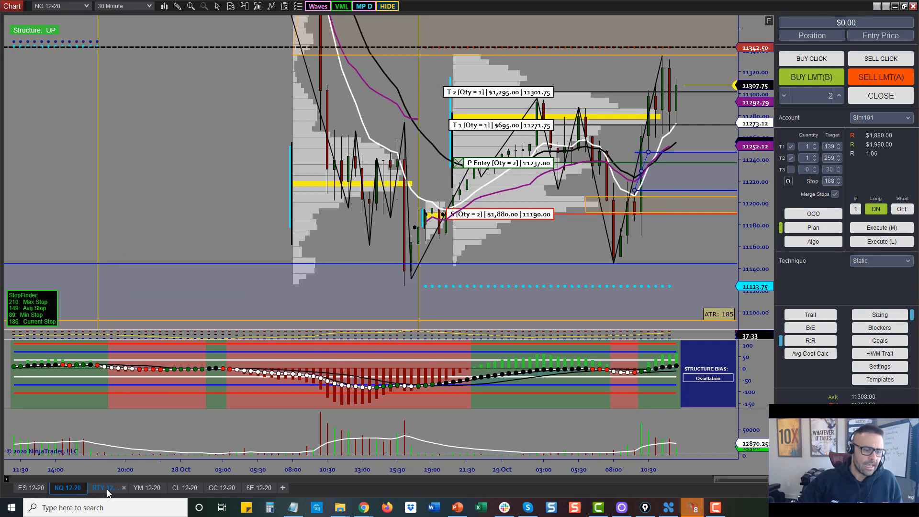
left_click(104, 487)
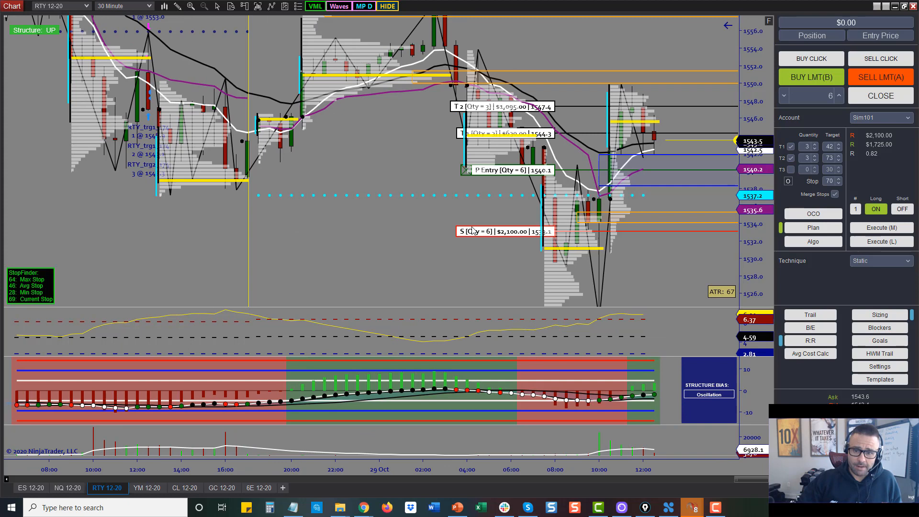